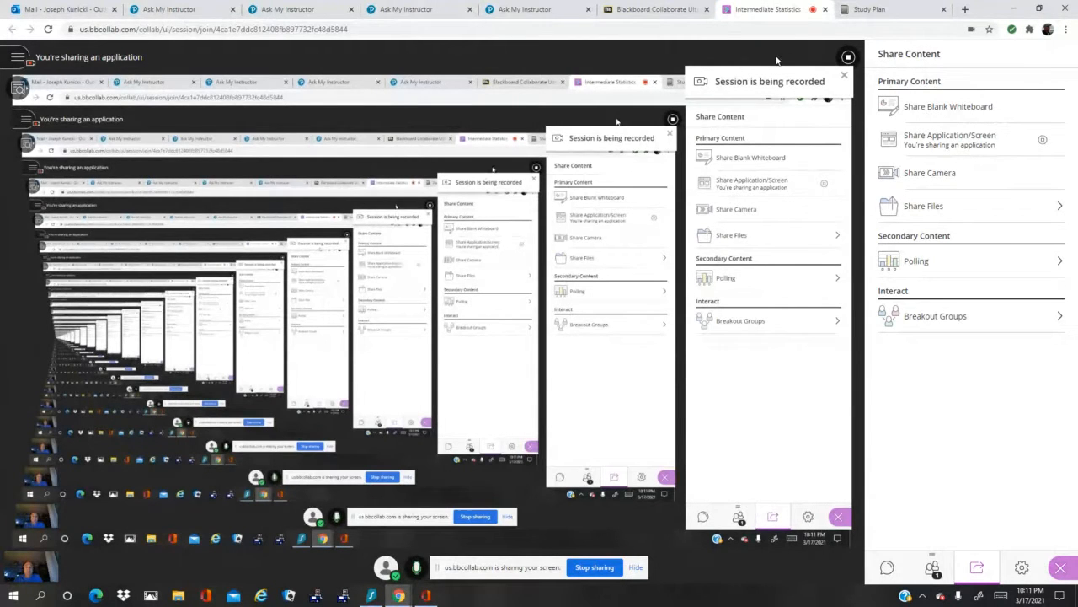
- From the Study Plan, open Section 9.3 matched-pairs exercises and start problem 9.3.21-T
left_click(894, 9)
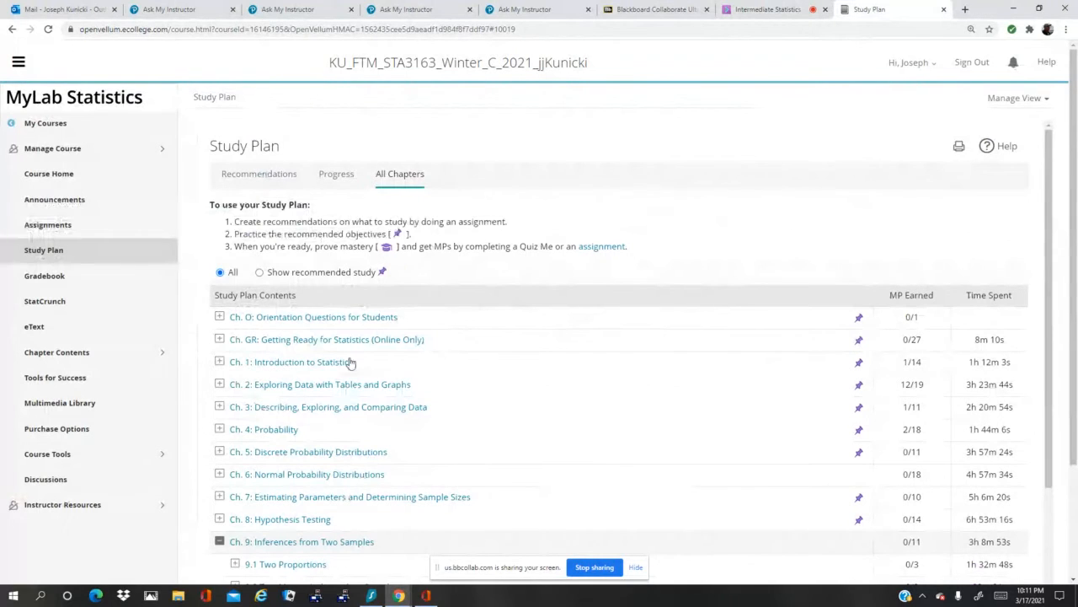
scroll("down", 3)
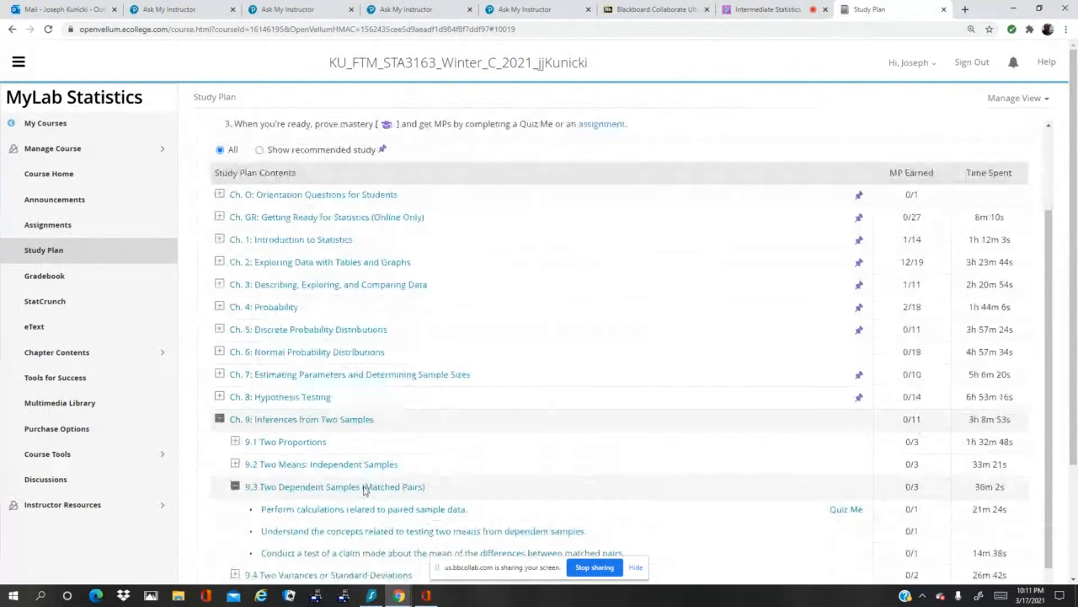
left_click(335, 486)
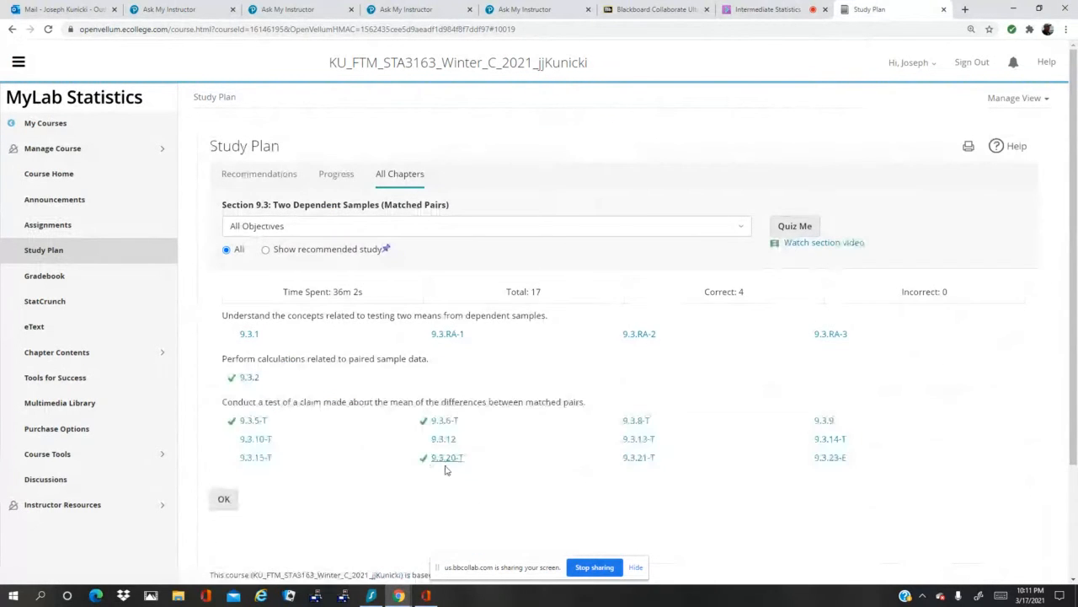
left_click(448, 456)
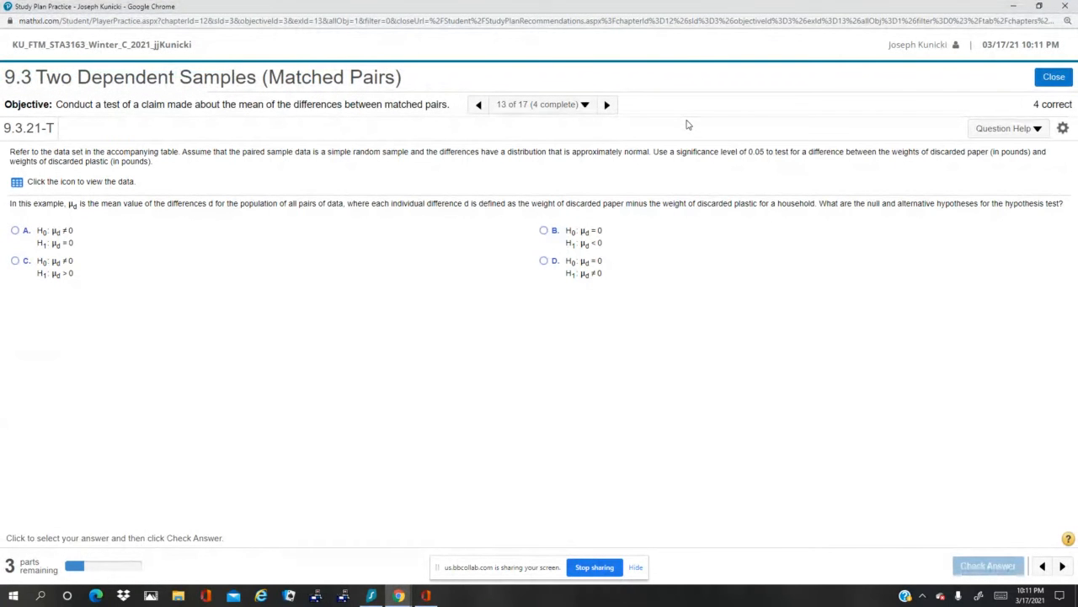
mouse_move(354, 420)
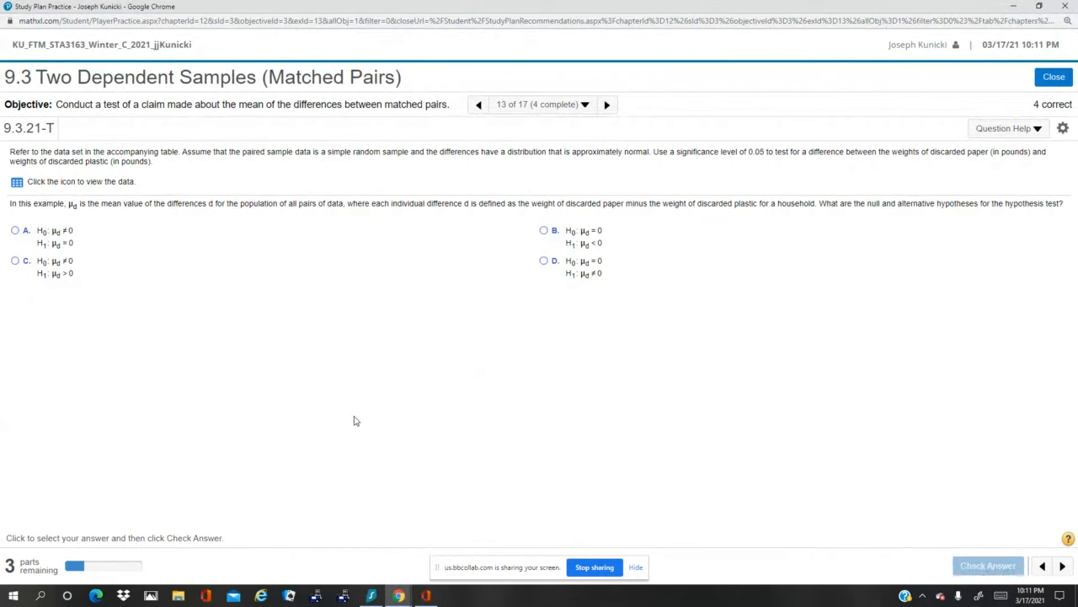
mouse_move(439, 415)
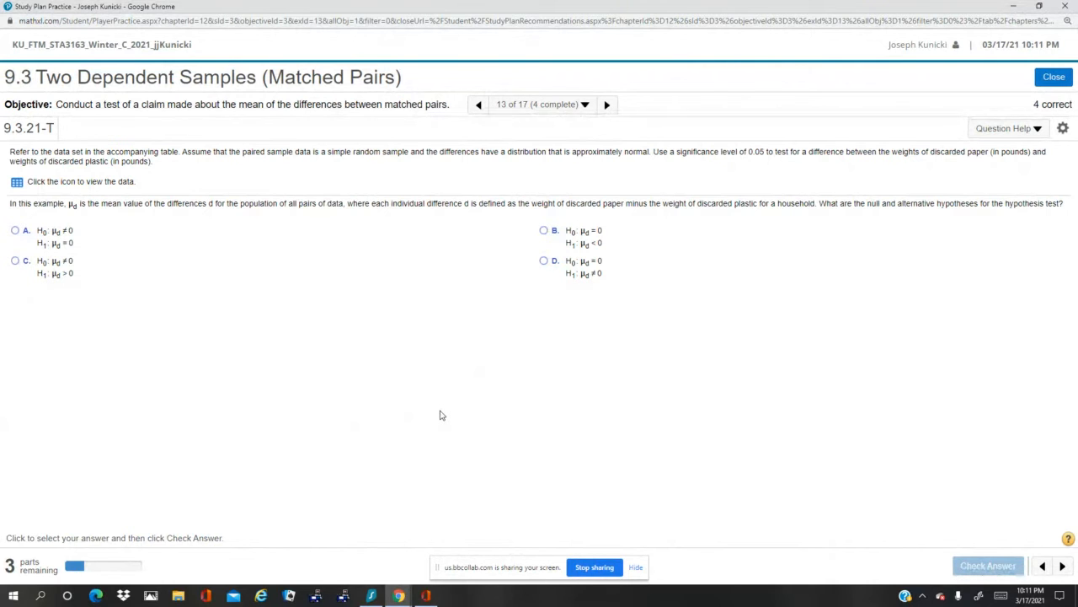
mouse_move(630, 399)
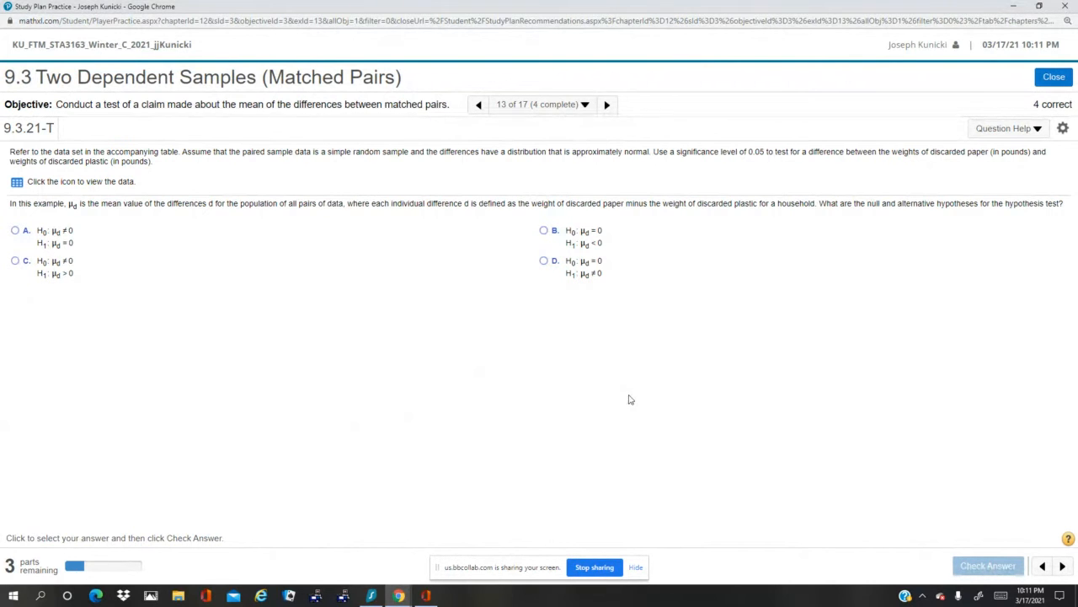
mouse_move(821, 341)
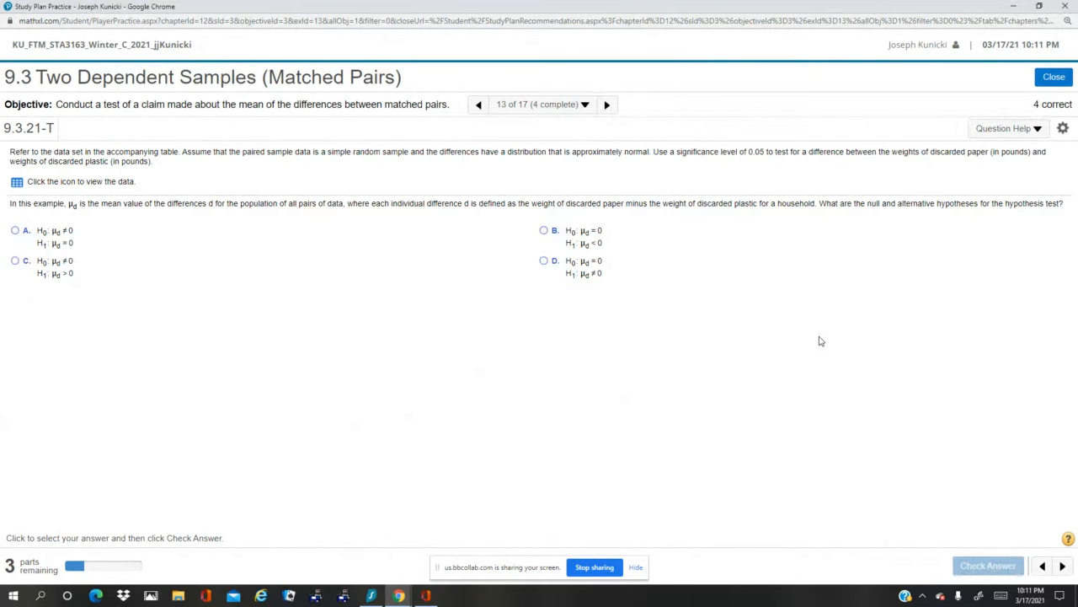
mouse_move(248, 293)
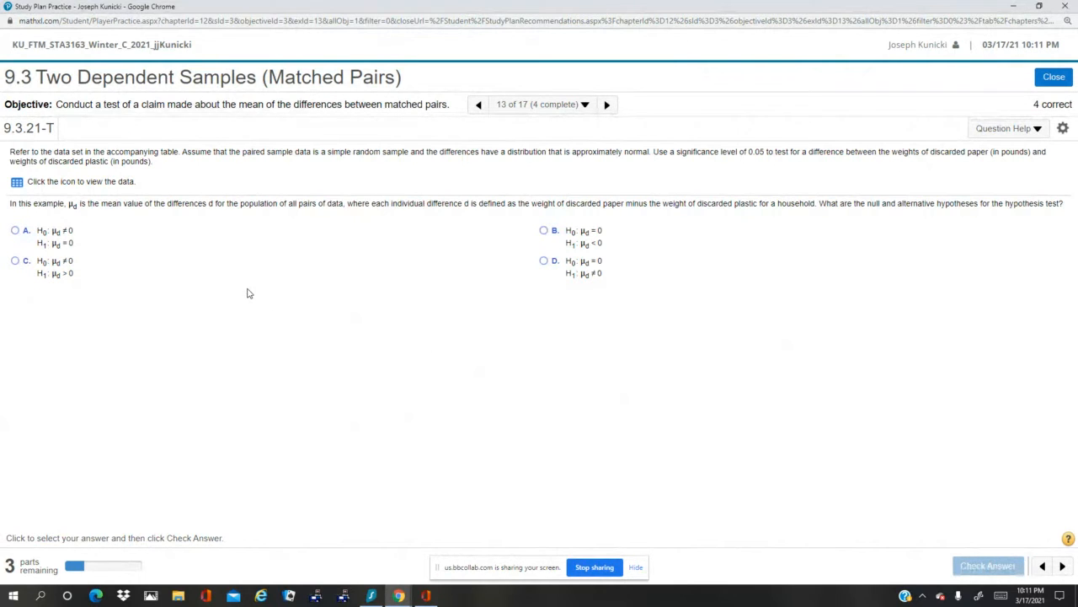
mouse_move(252, 271)
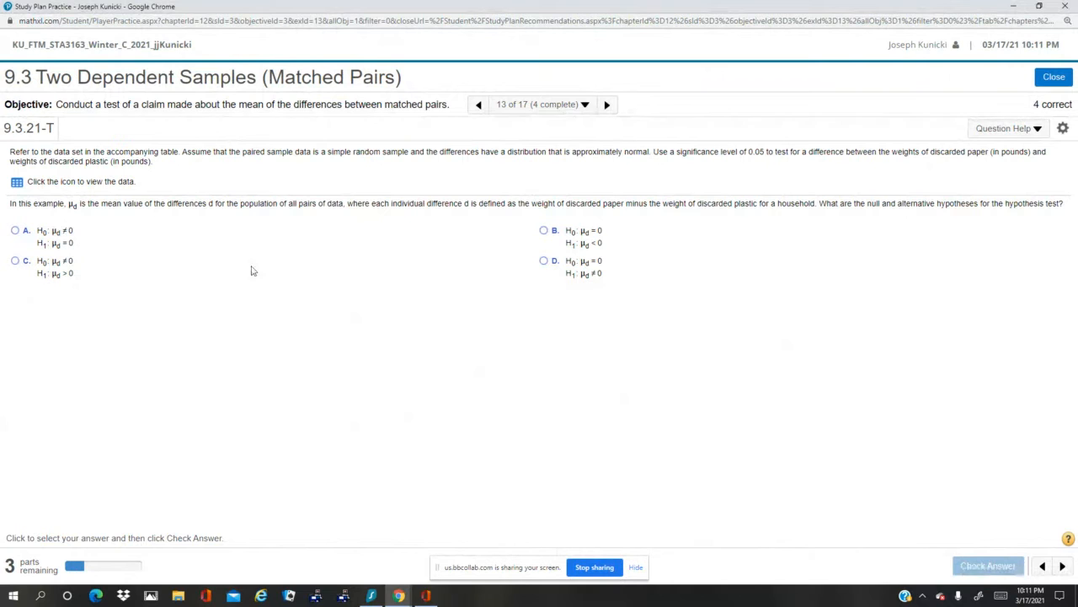
mouse_move(376, 304)
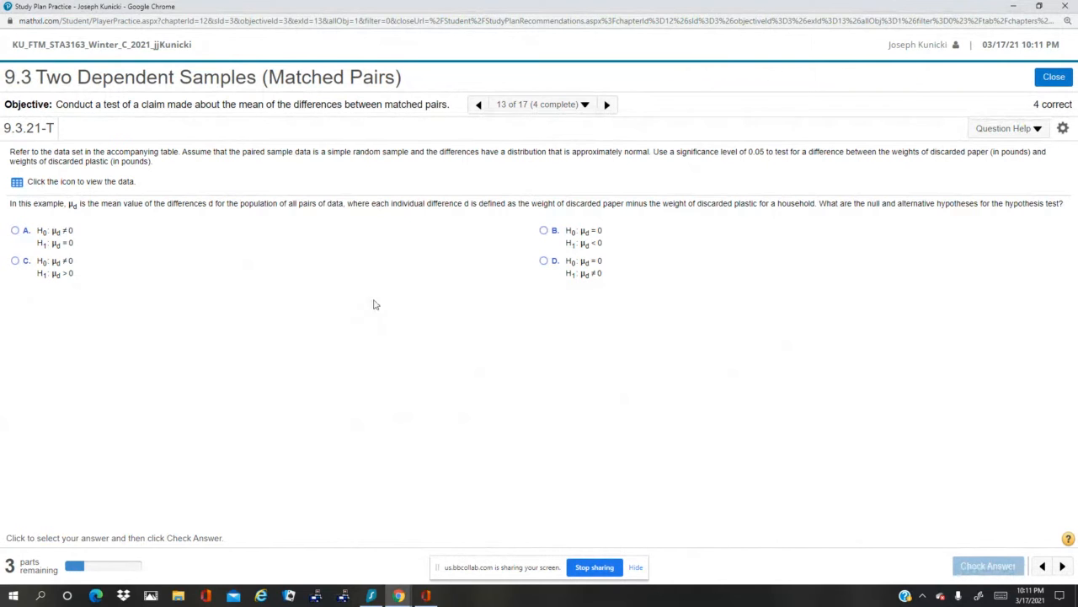
mouse_move(446, 243)
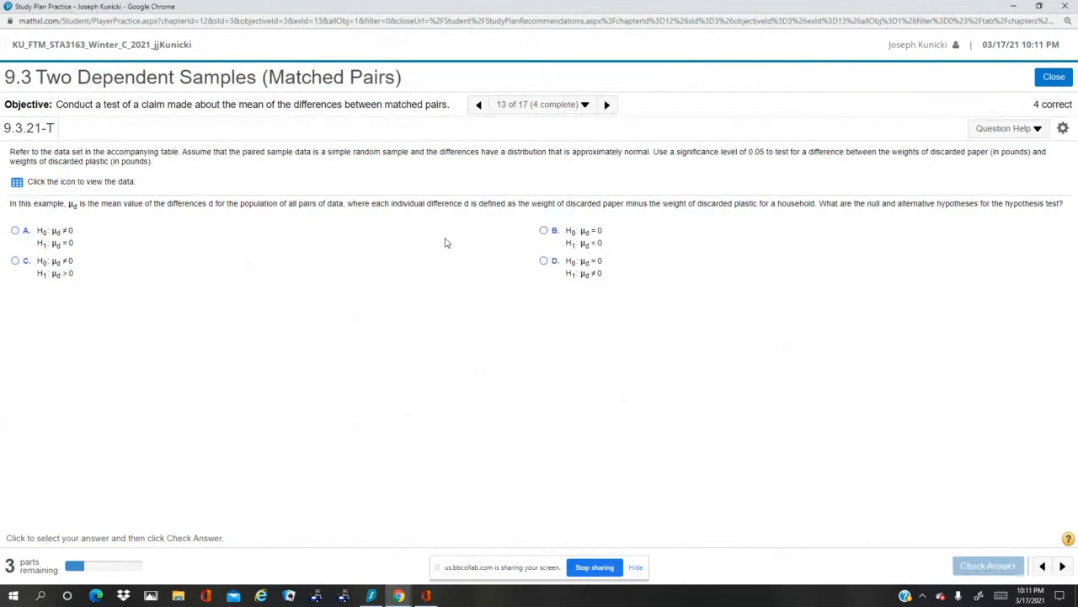
mouse_move(801, 260)
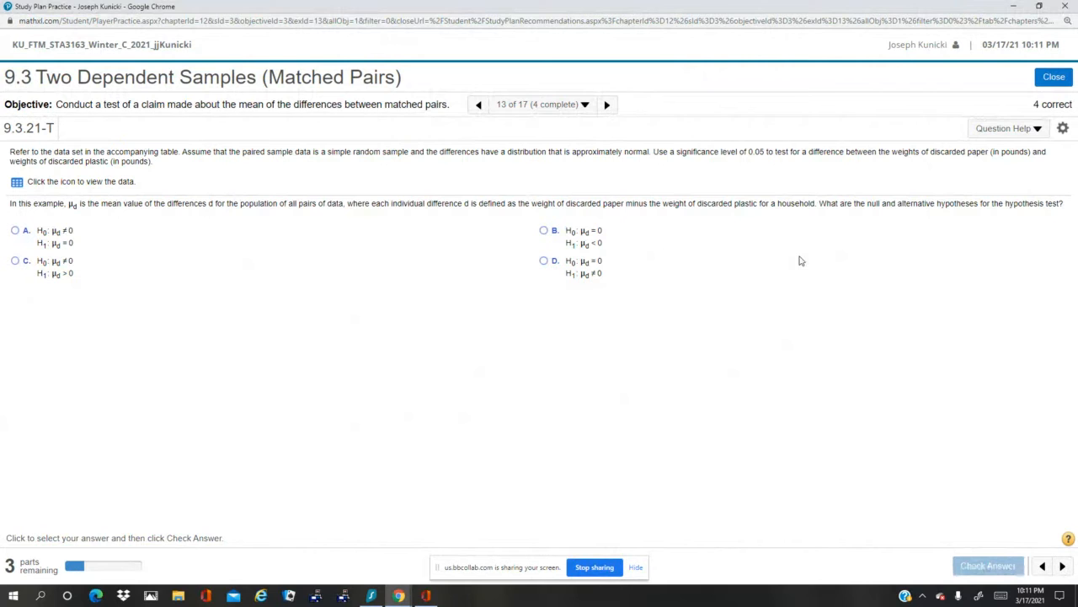
mouse_move(664, 179)
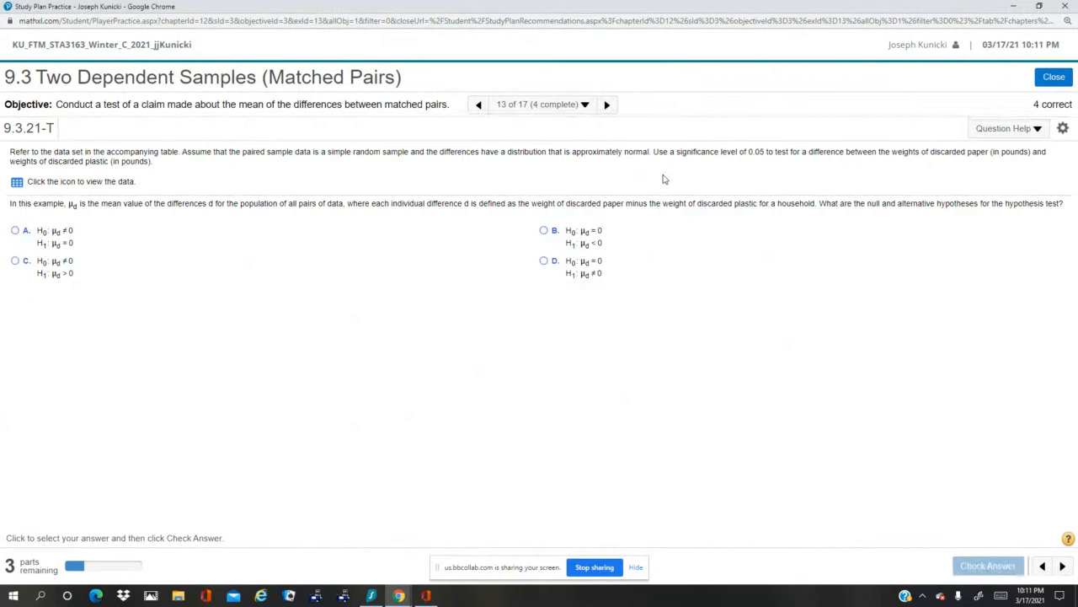
mouse_move(778, 172)
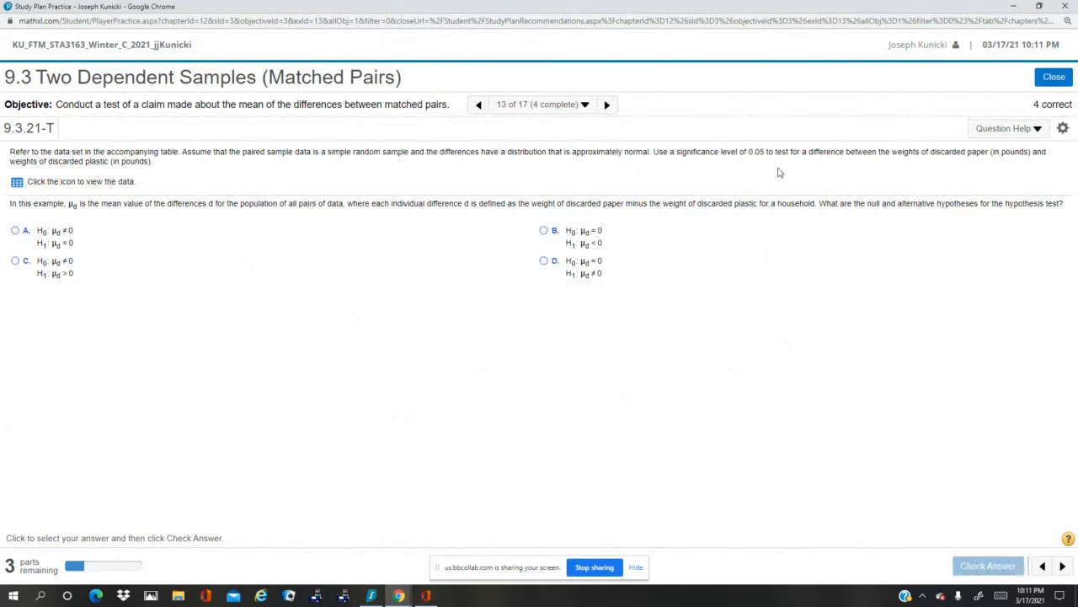
mouse_move(414, 300)
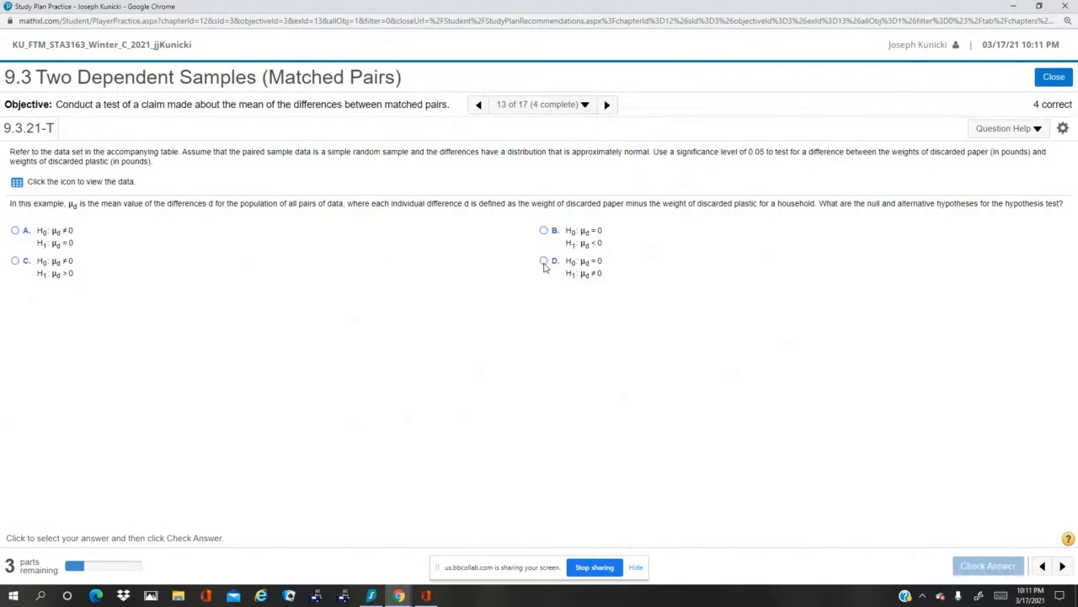
- Answer the hypotheses as H0: μd = 0 versus H1: μd ≠ 0 and check it
left_click(543, 261)
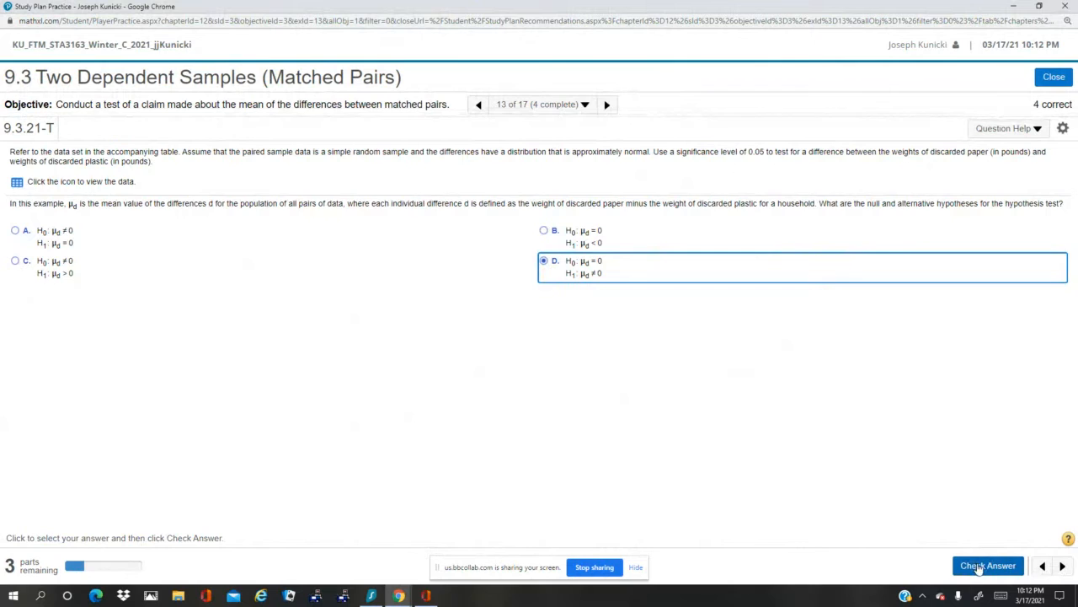
left_click(988, 565)
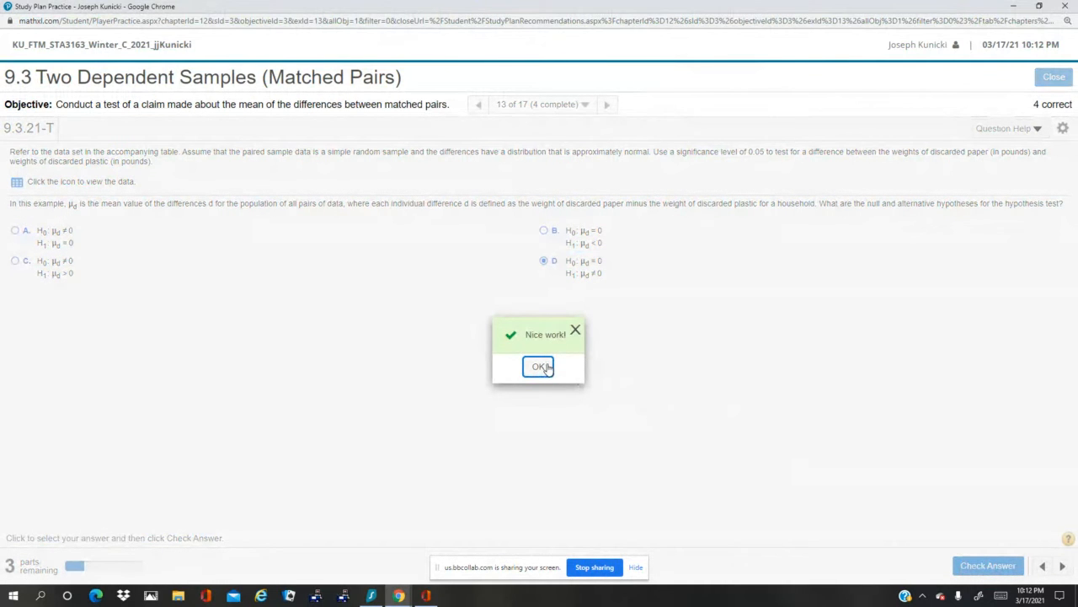
left_click(539, 366)
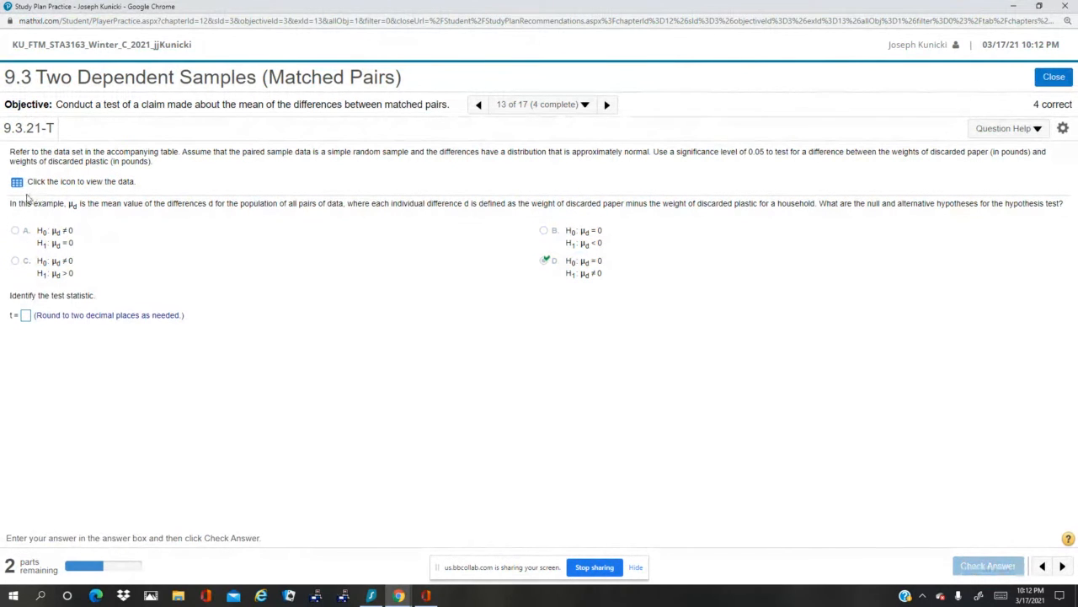
- Open the household paper and plastic data set in StatCrunch
left_click(17, 181)
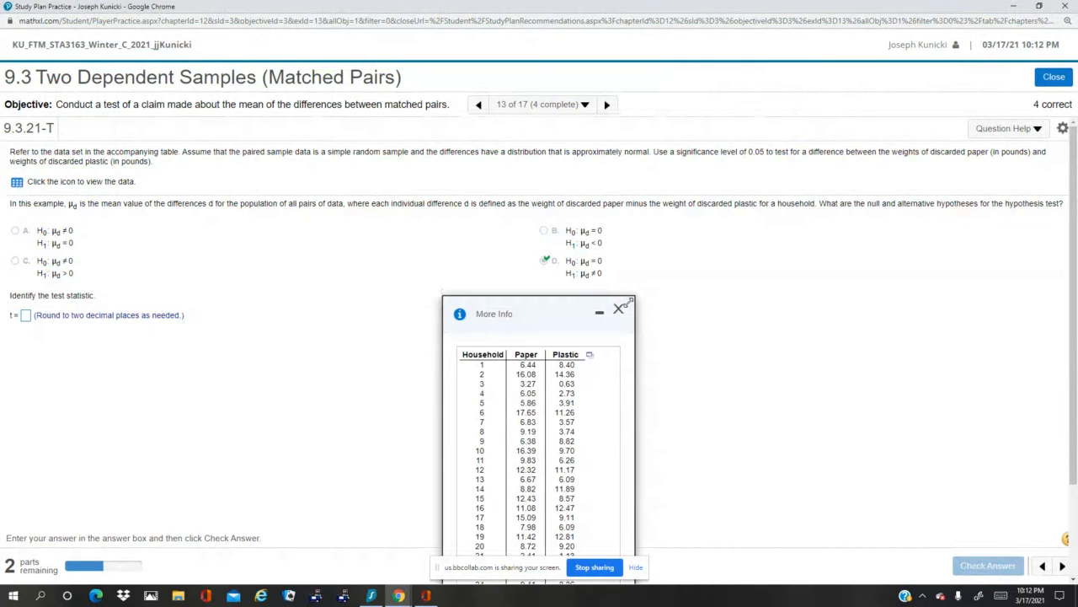
left_click(590, 353)
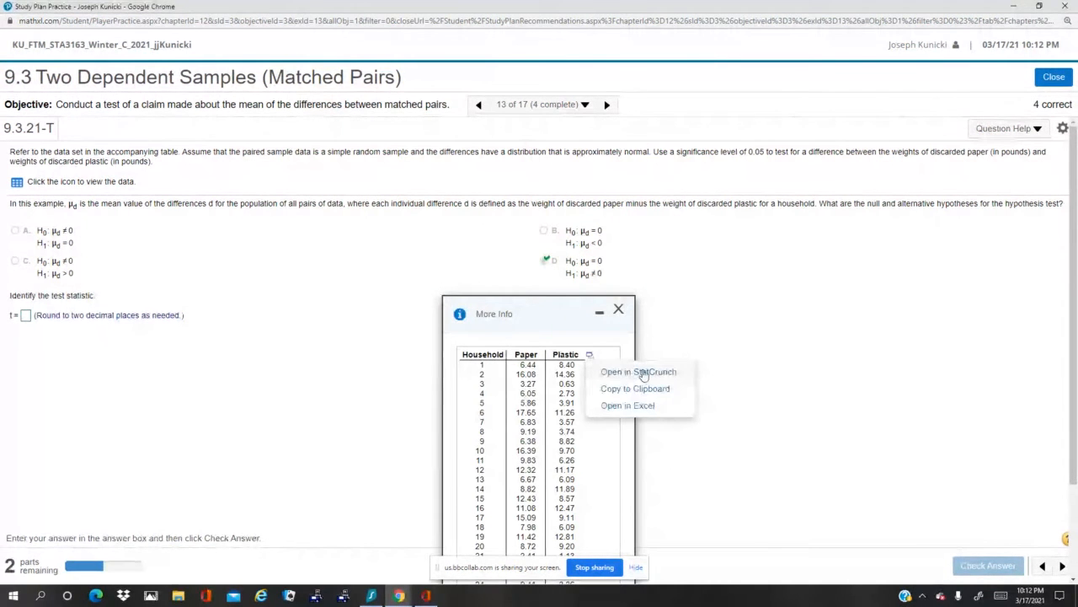
left_click(638, 372)
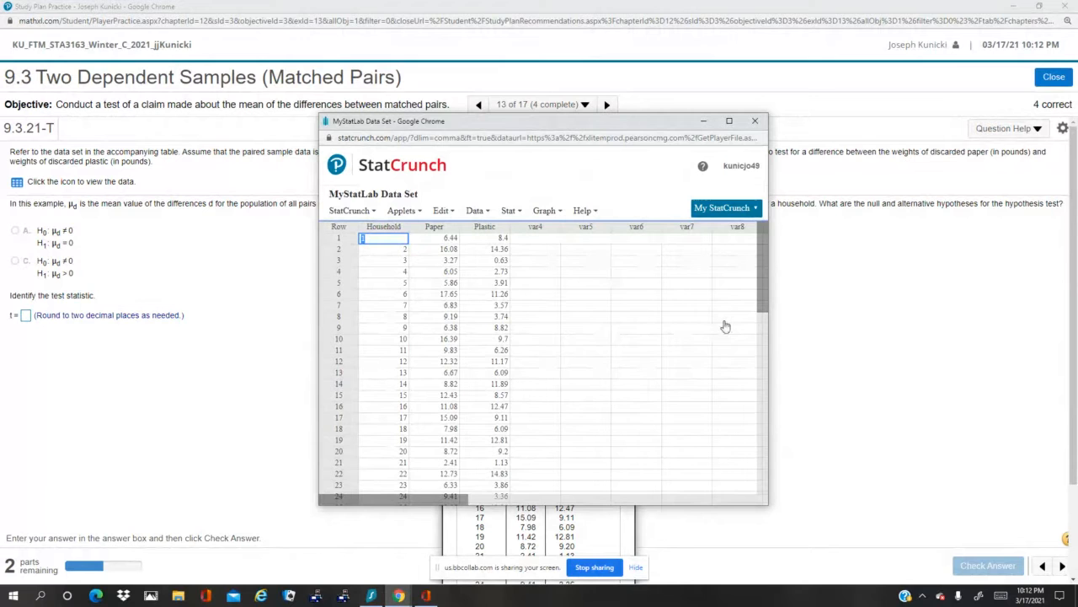
- Run a Paired T test of Paper minus Plastic, storing differences and results in the table
scroll("down", 3)
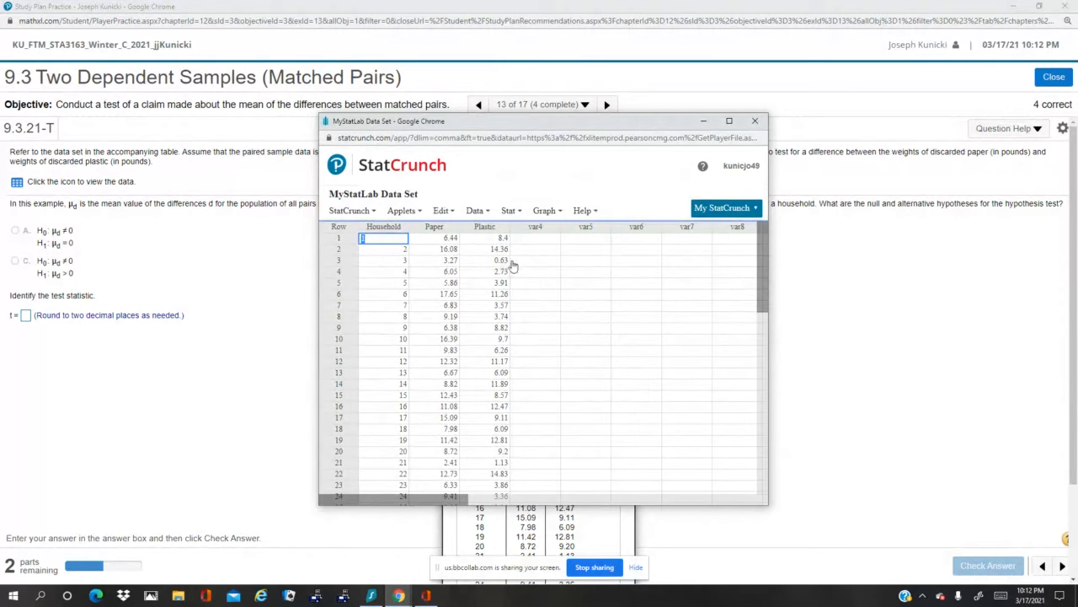
mouse_move(698, 283)
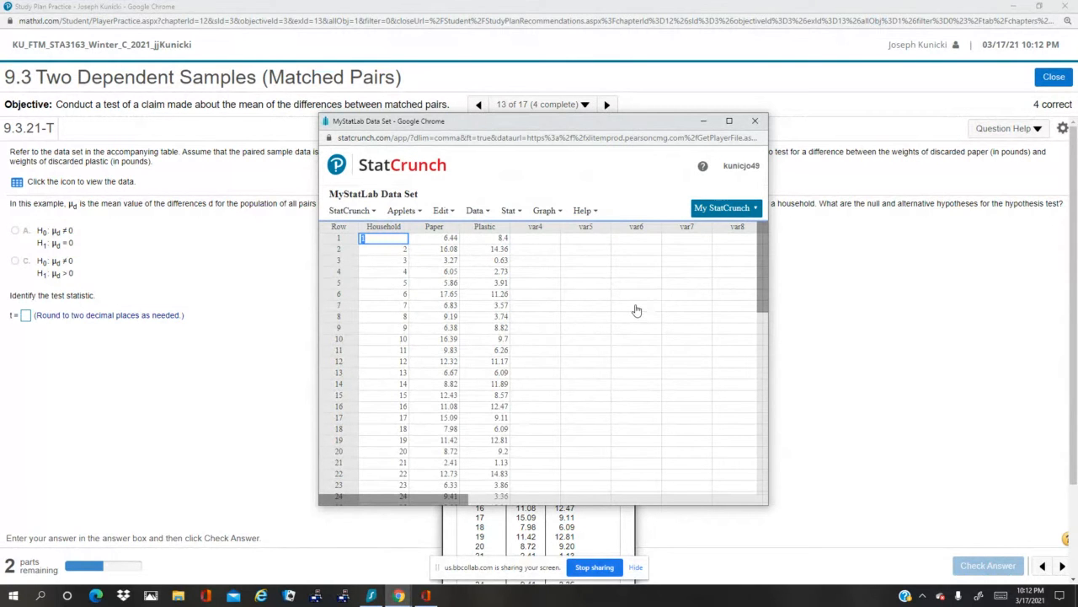
mouse_move(610, 296)
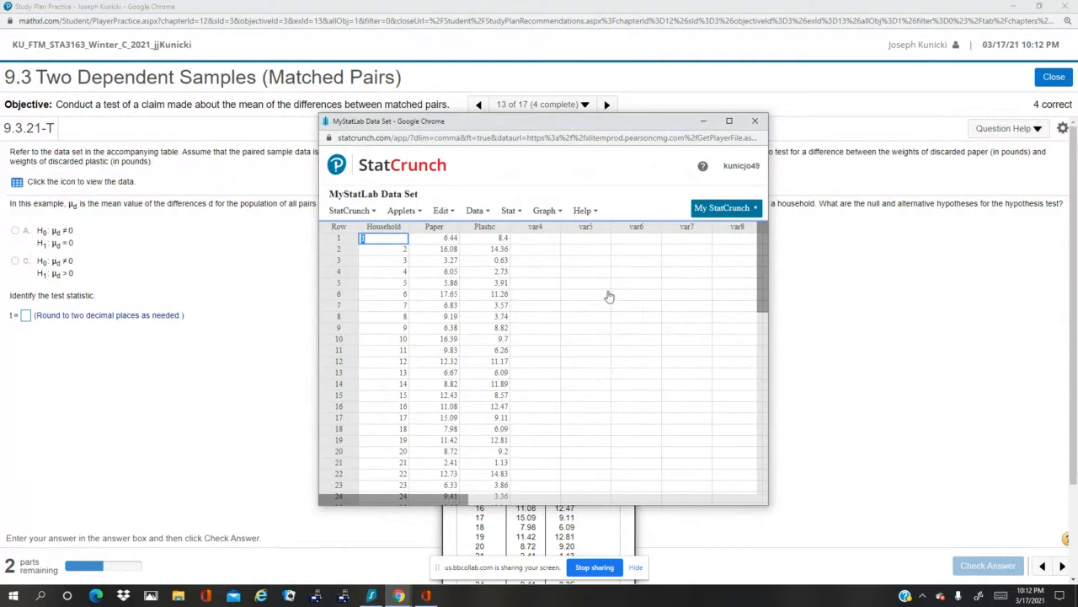
mouse_move(598, 289)
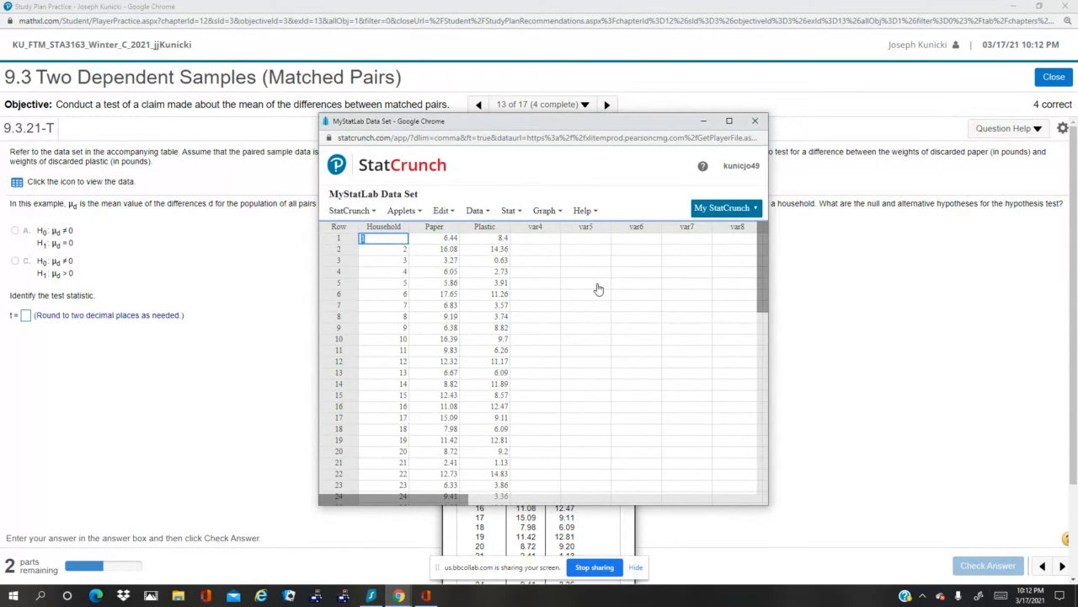
left_click(509, 211)
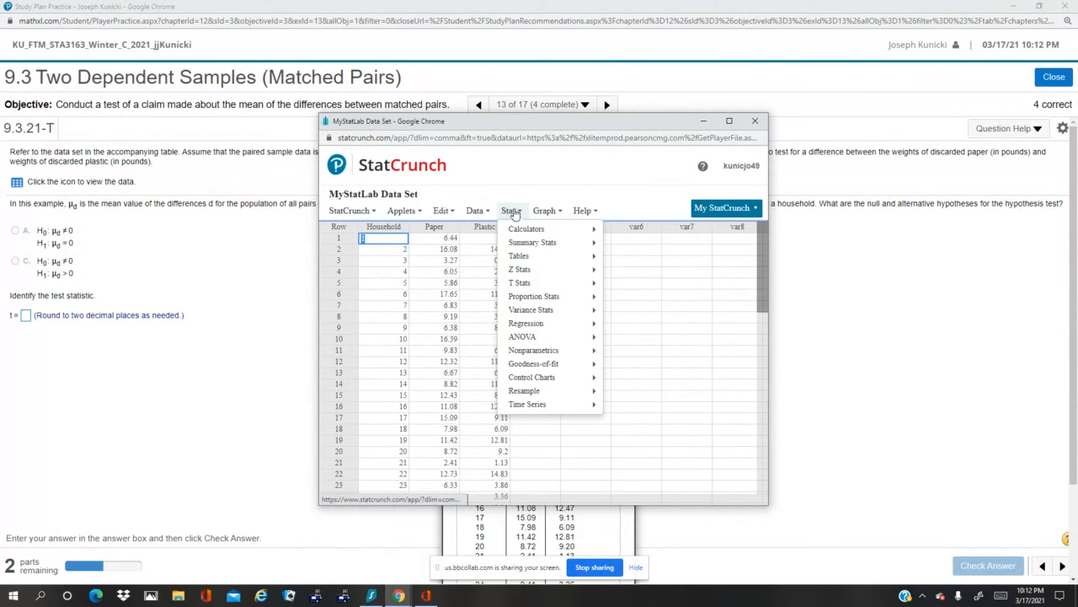
mouse_move(520, 282)
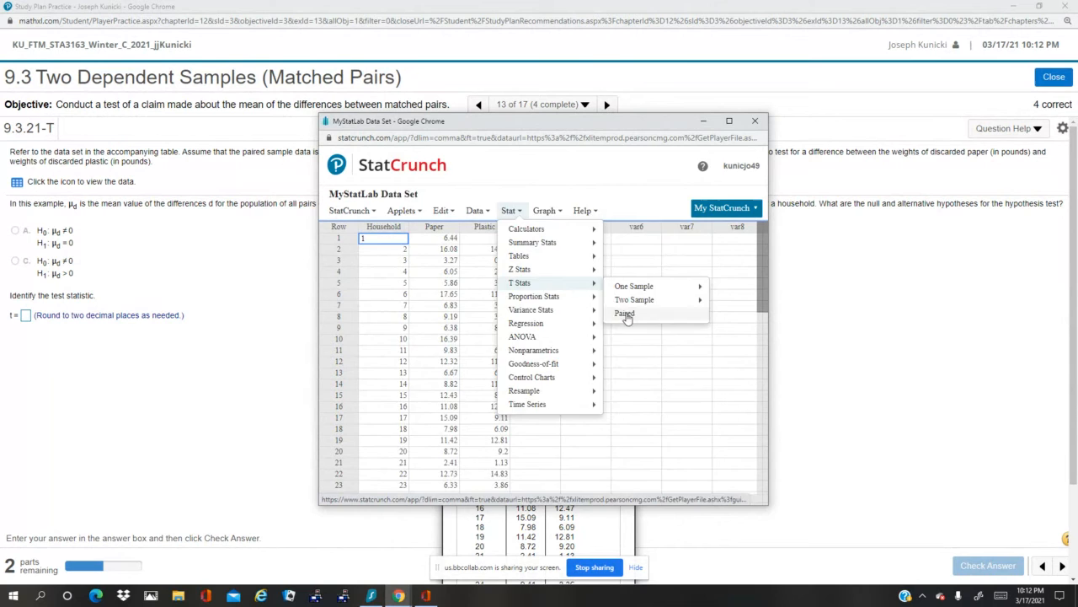
left_click(624, 314)
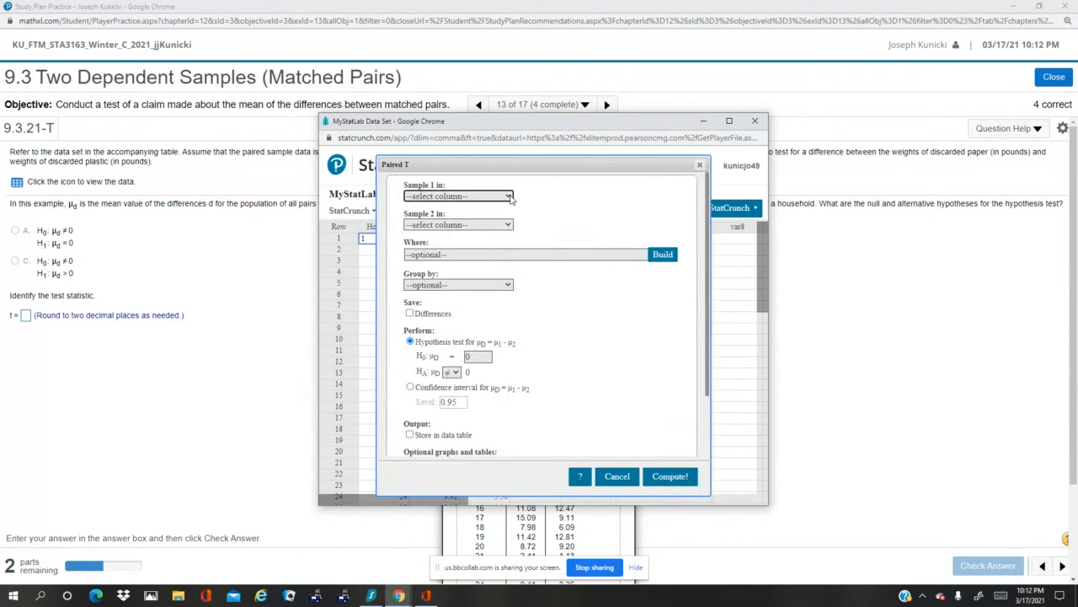
left_click(458, 196)
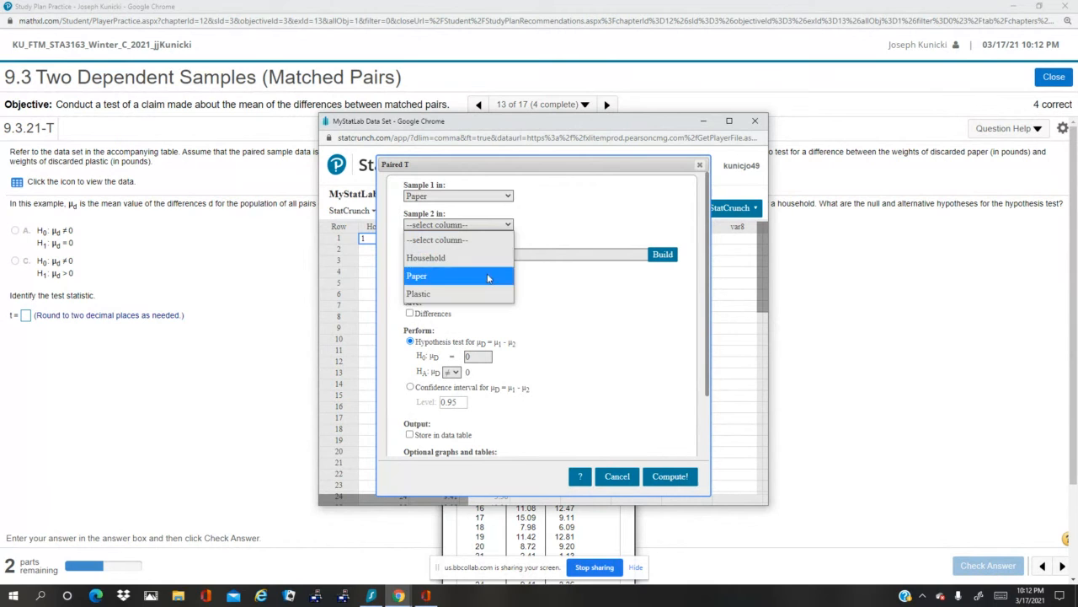
left_click(419, 293)
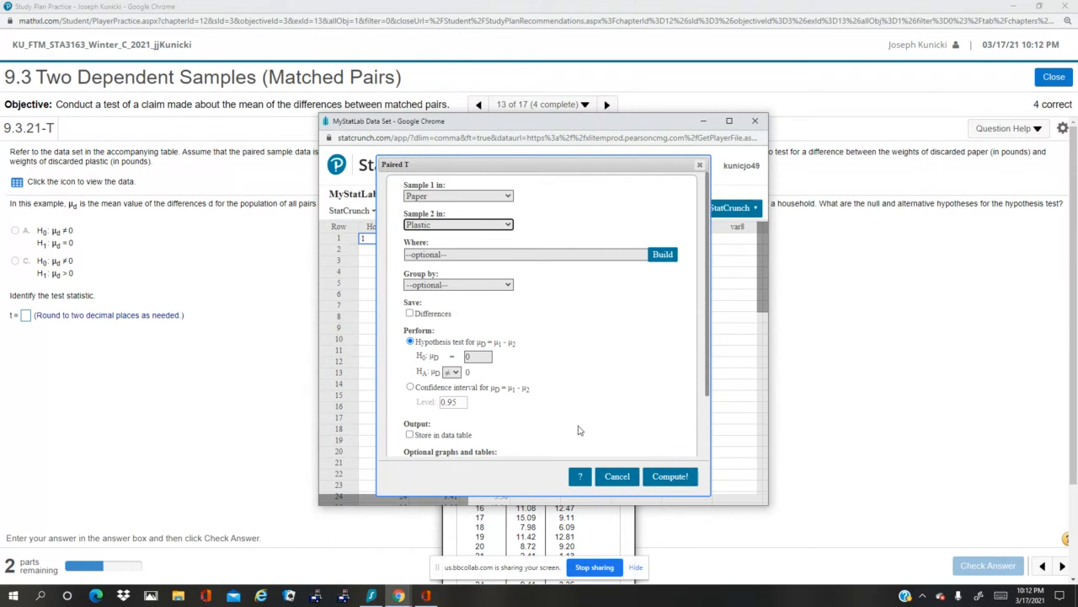
mouse_move(569, 367)
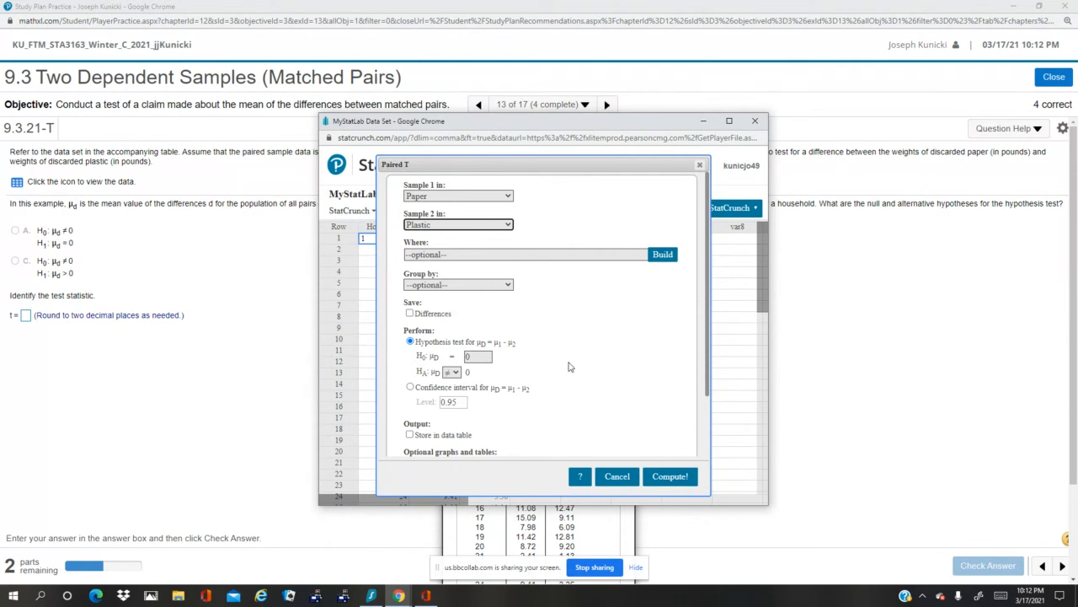
left_click(410, 313)
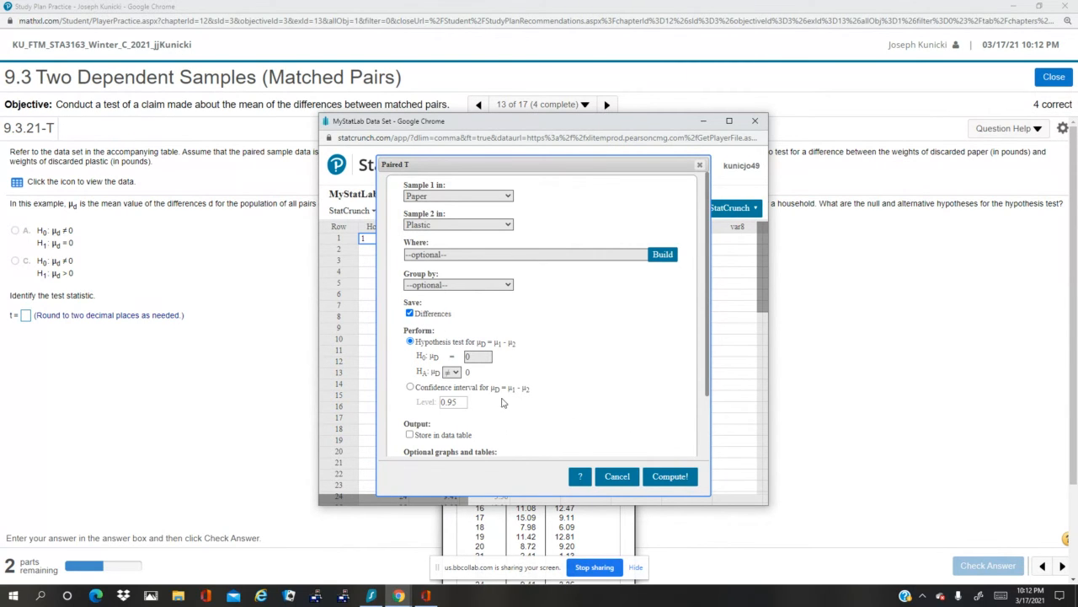
left_click(409, 435)
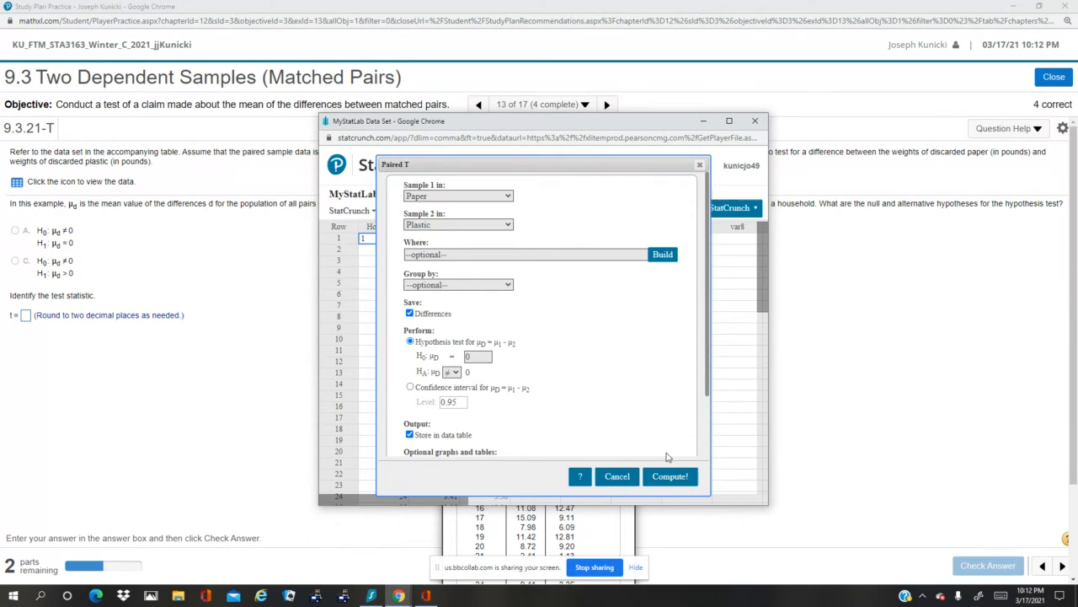
left_click(670, 476)
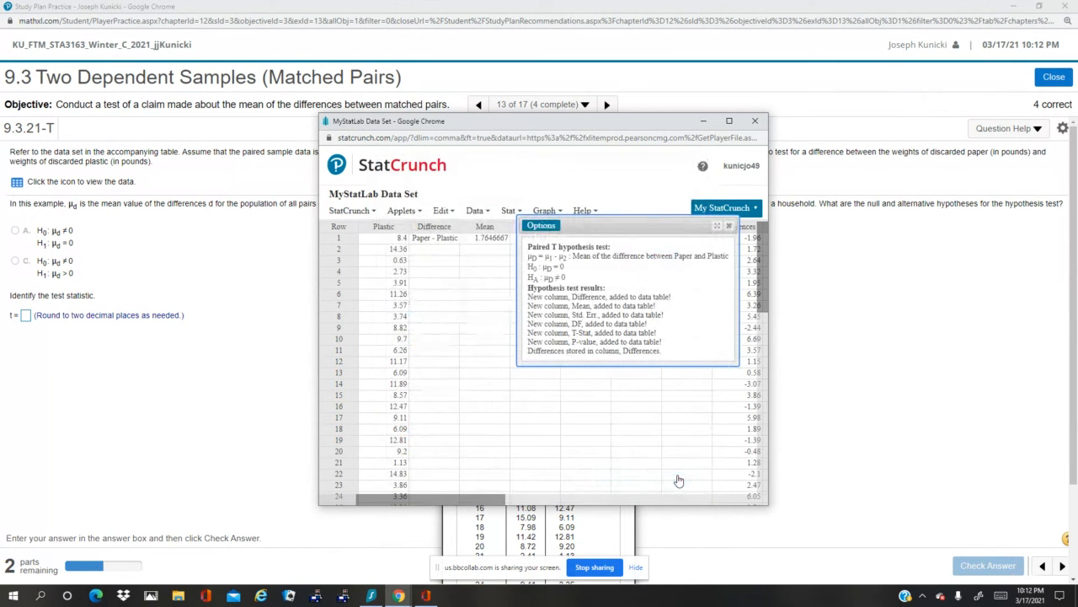
mouse_move(713, 355)
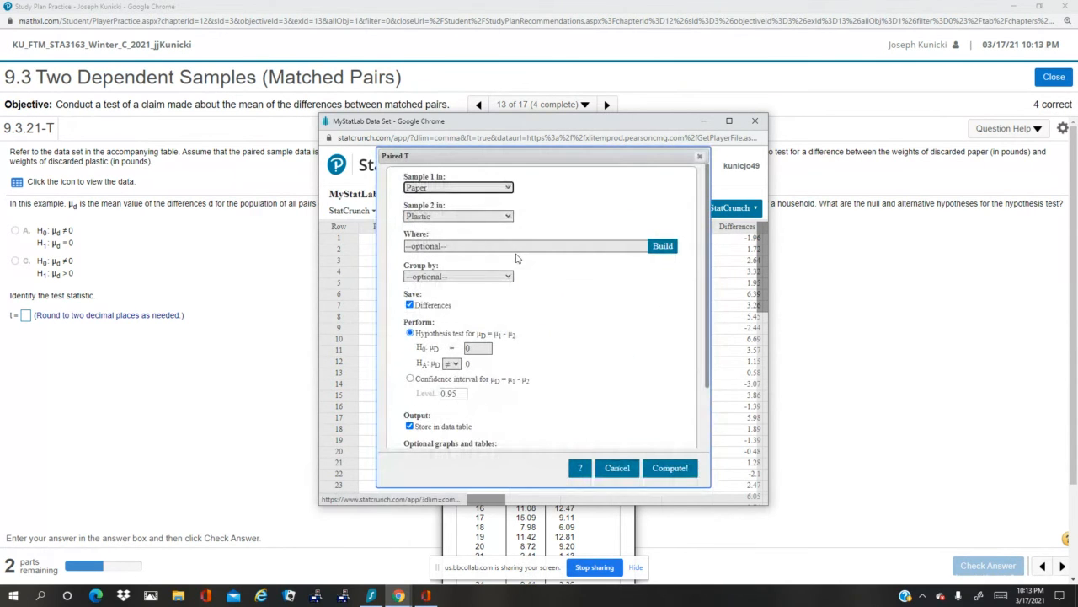
- Rerun the Paired T test with storing unchecked, showing t = 3.0054129 and P-value 0.0054
left_click(410, 305)
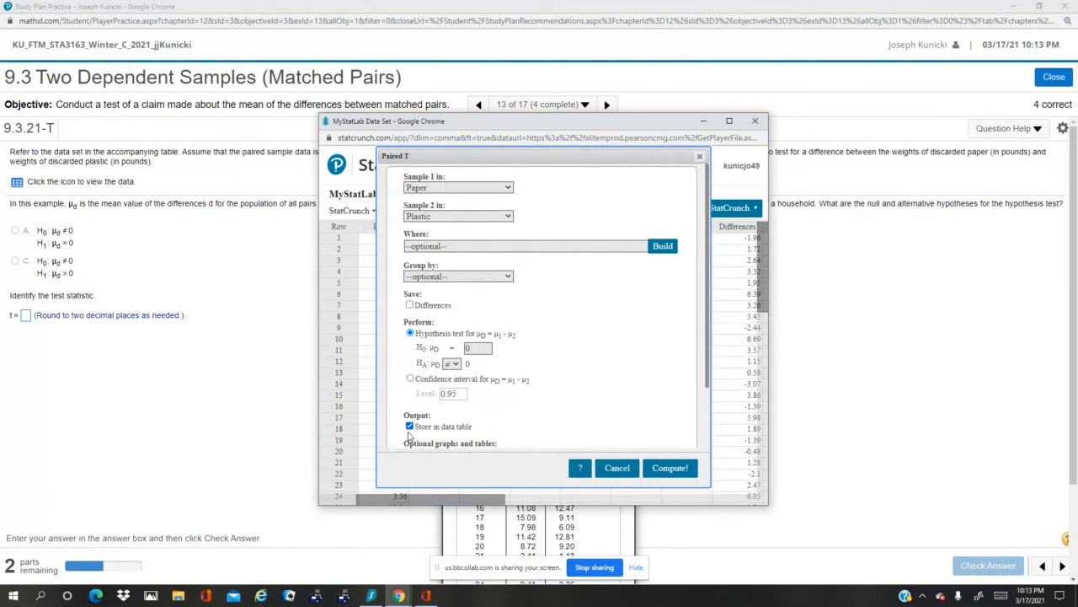
left_click(411, 426)
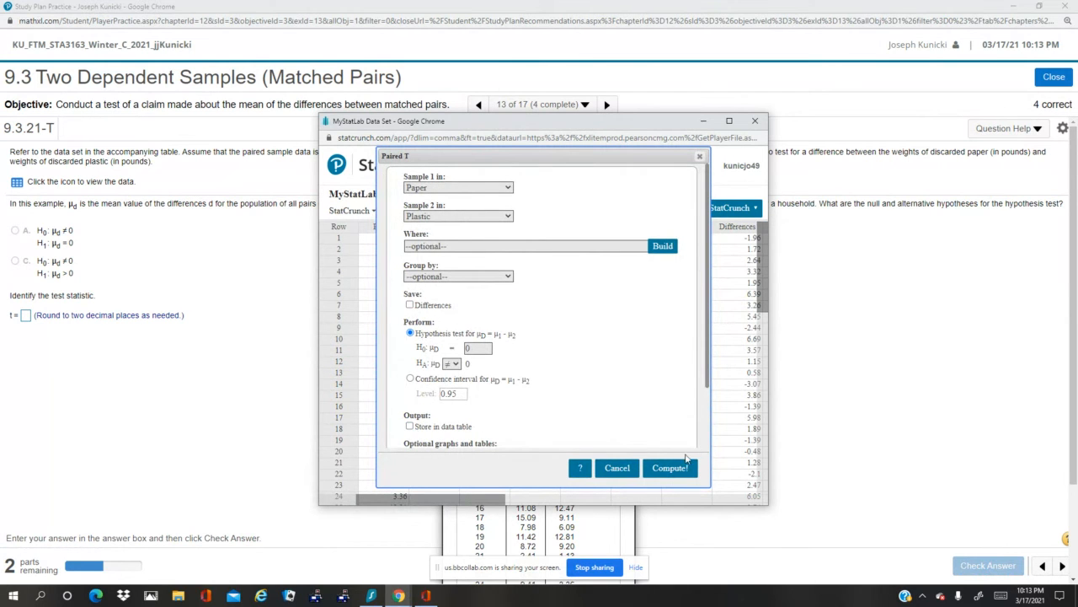
left_click(670, 468)
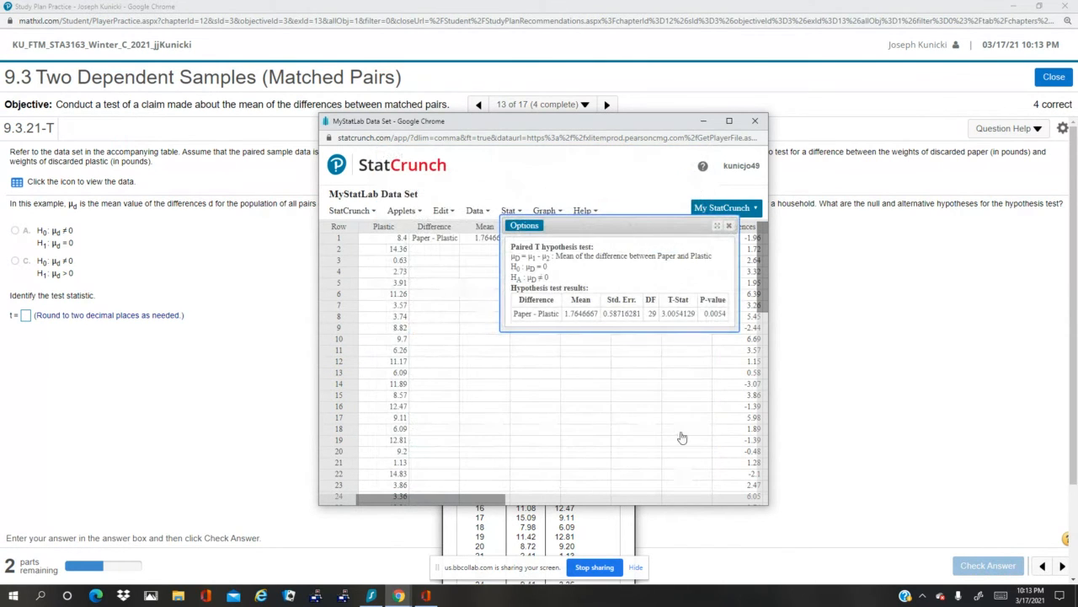
left_click_drag(539, 121, 691, 102)
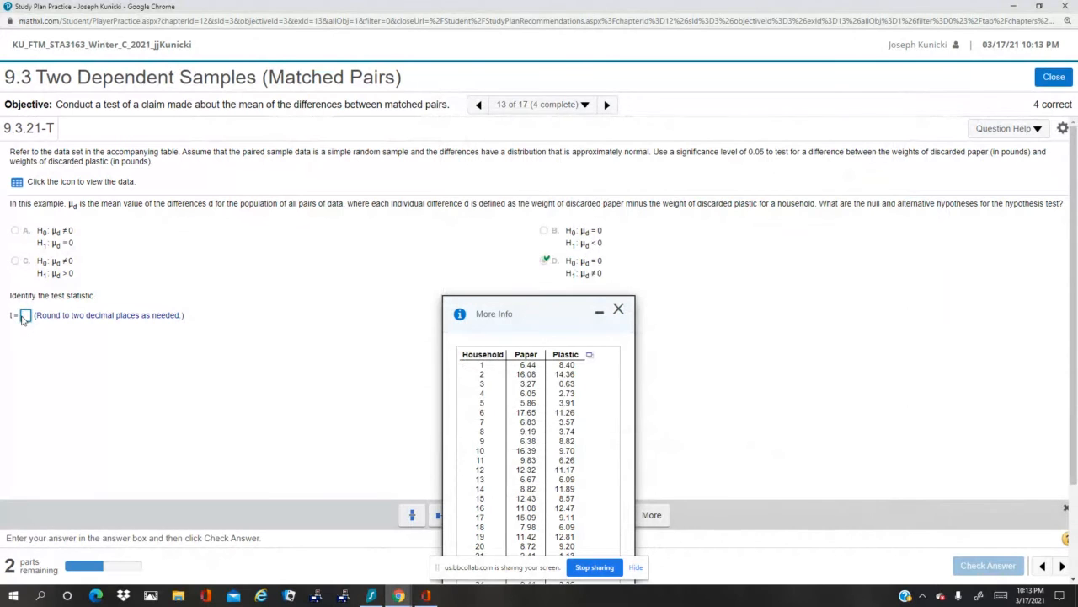
- Enter test statistic 3.01 and P-value 0.005, getting both parts checked correct
type("3.01")
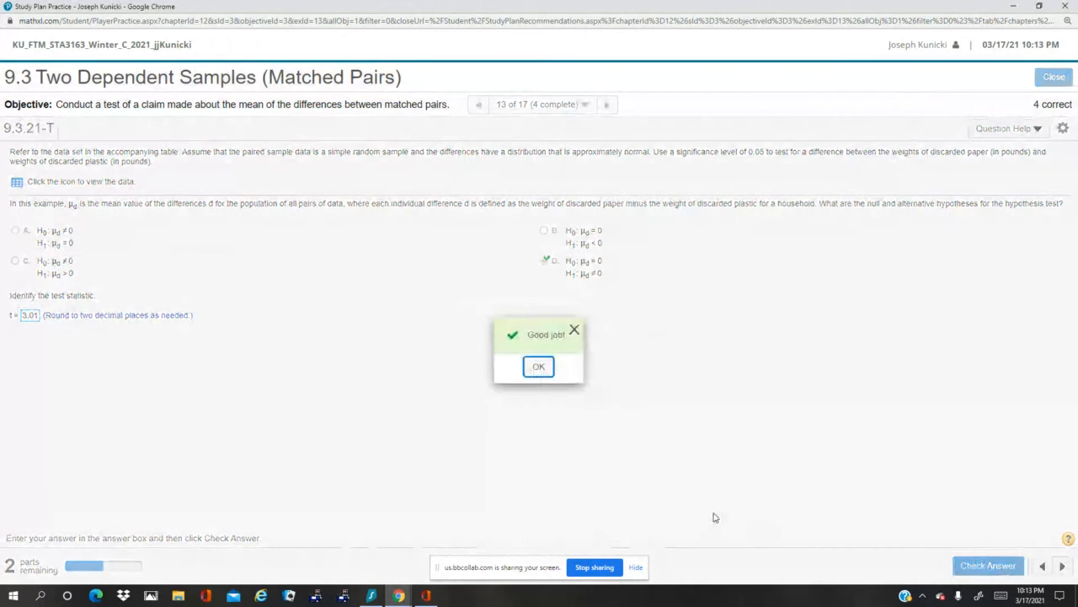
left_click(538, 366)
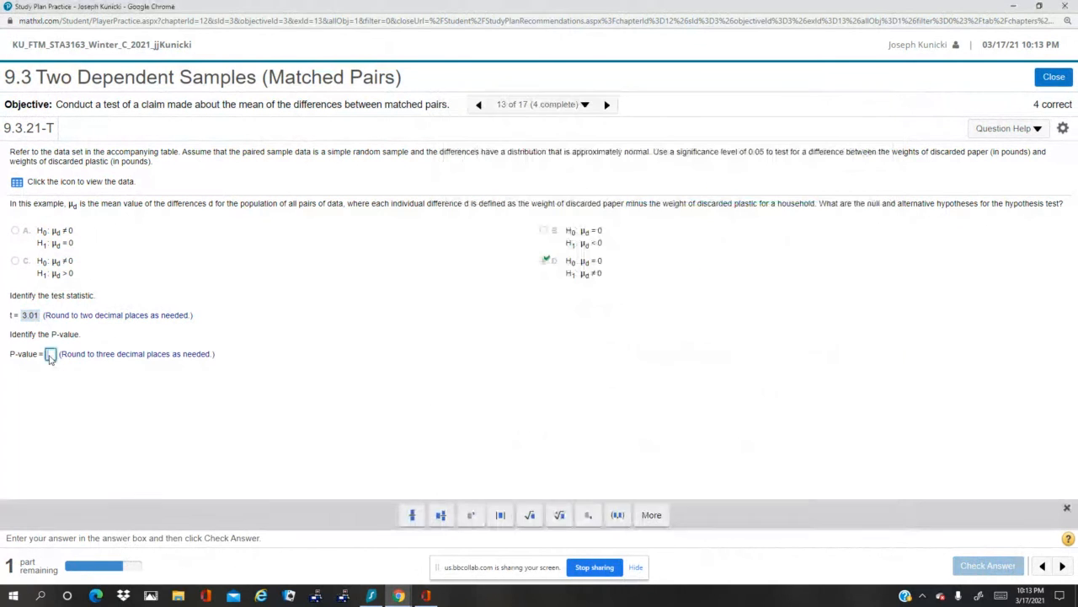
type("0.005")
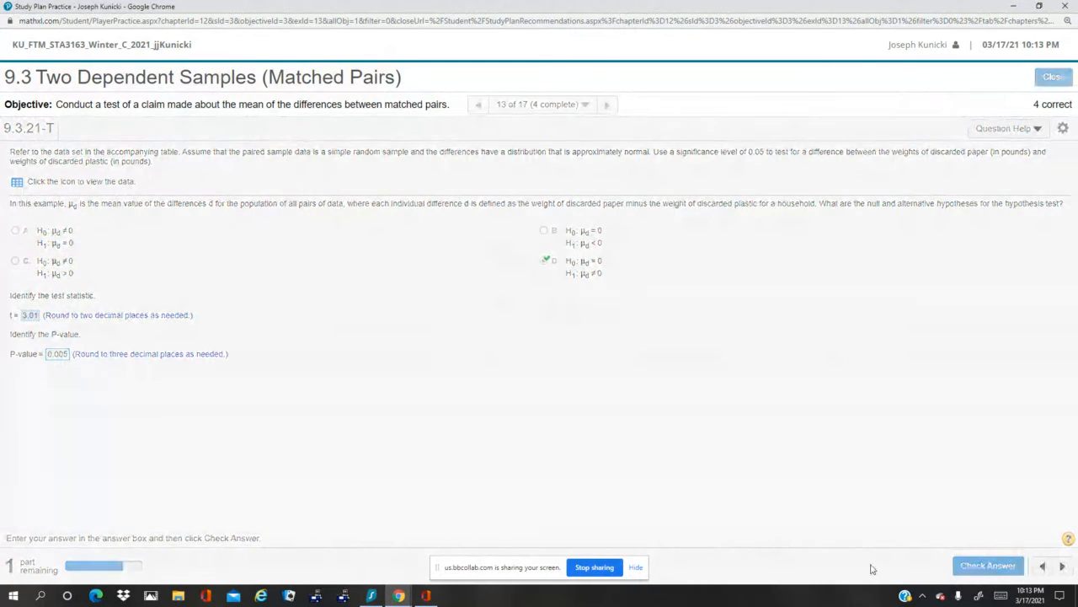
left_click(988, 565)
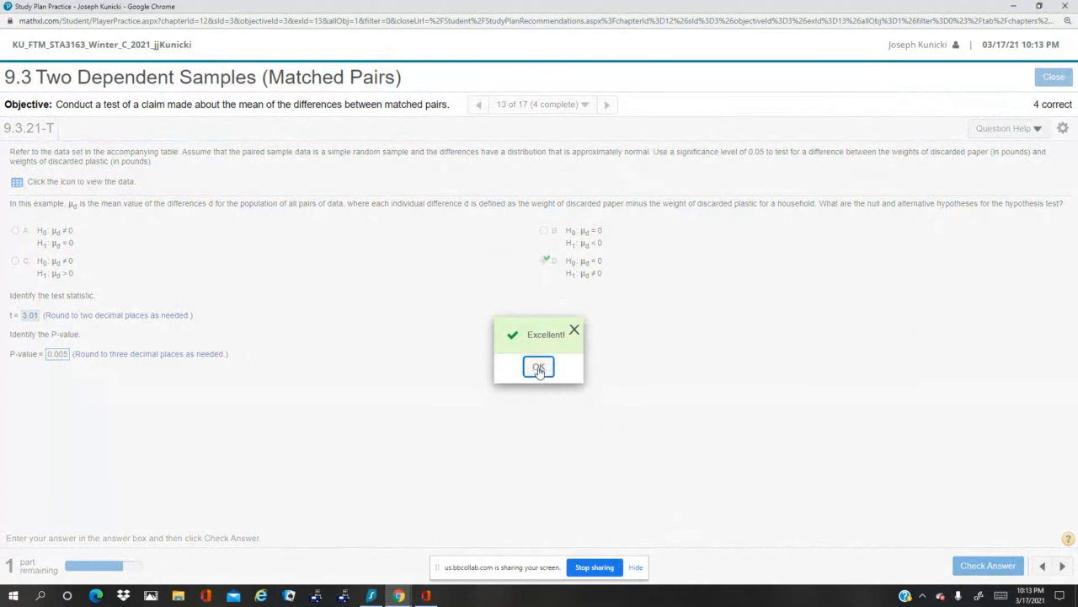
- Conclude P-value less than α, reject H0, sufficient evidence, then check and continue
left_click(538, 368)
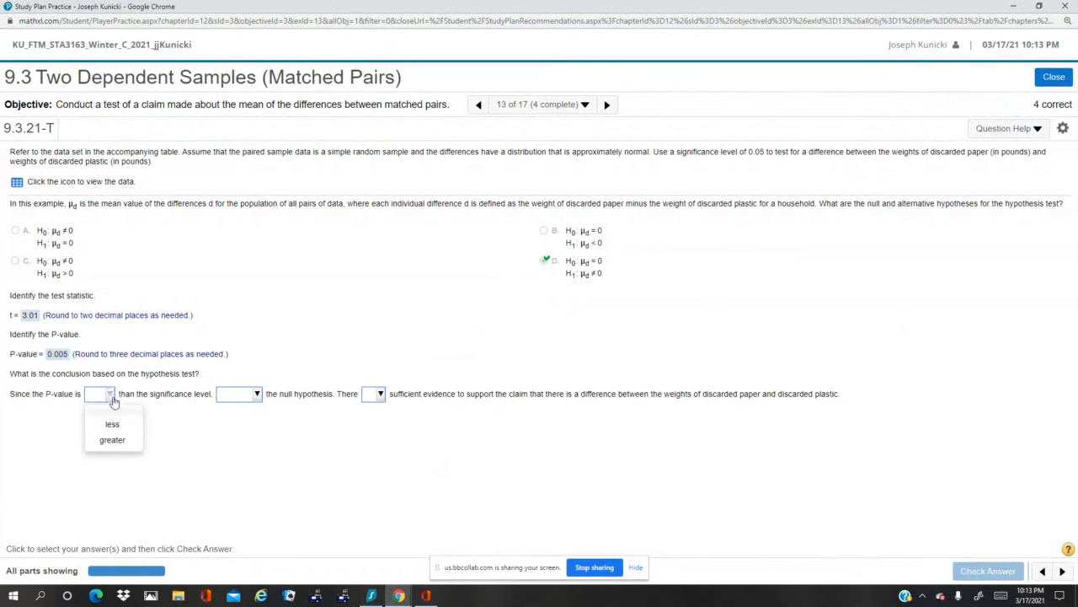
left_click(112, 424)
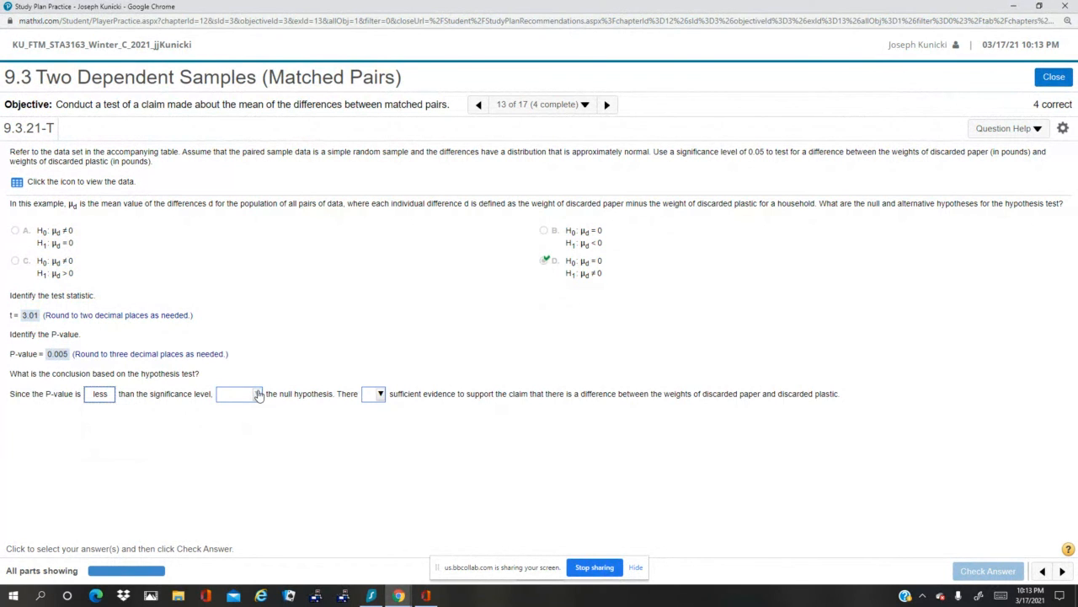
left_click(239, 393)
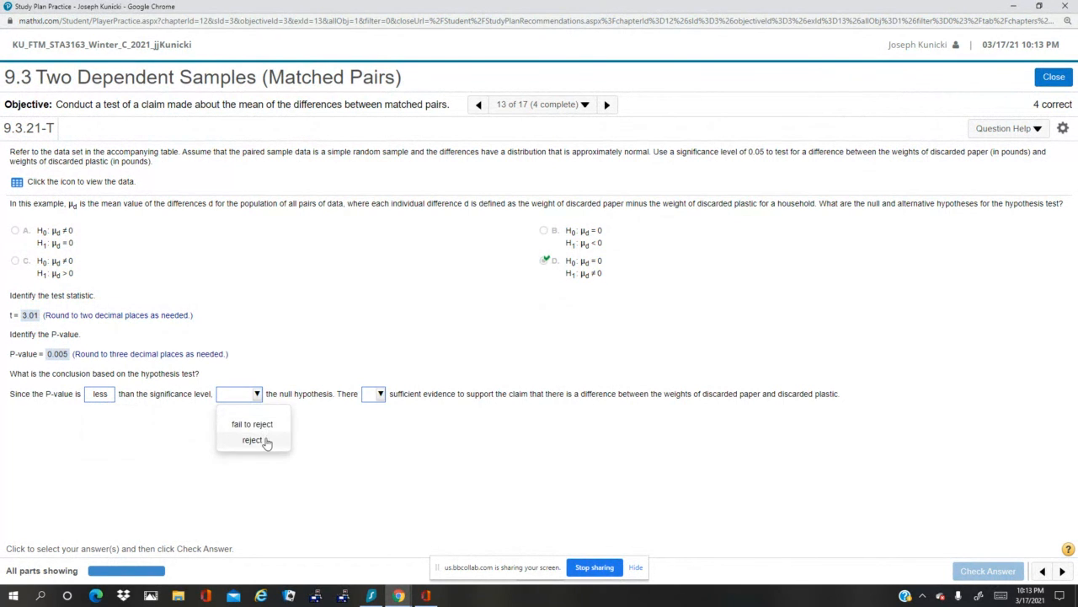
left_click(253, 439)
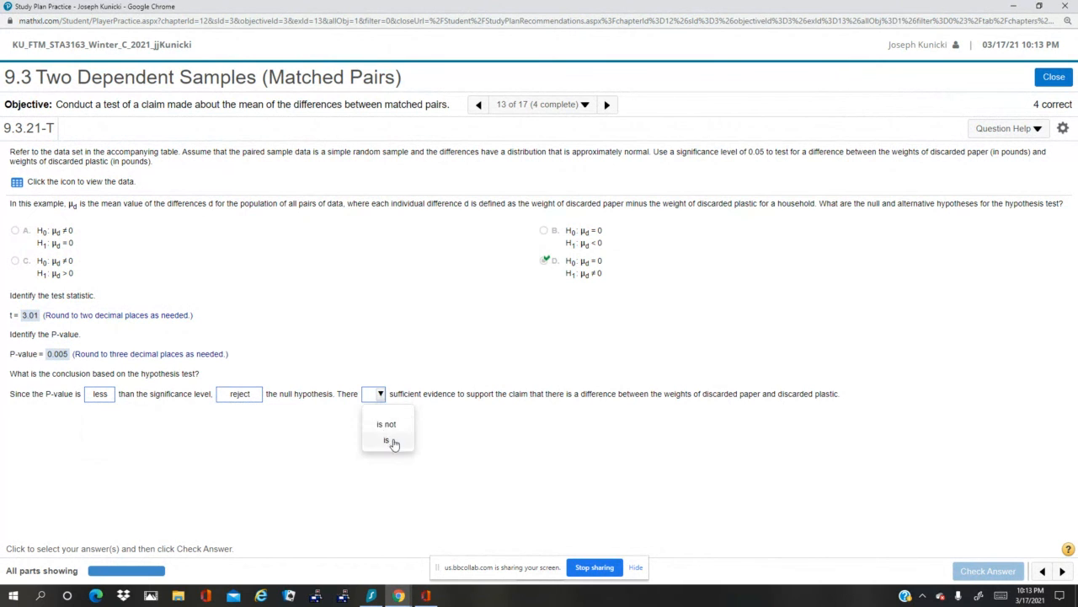
left_click(385, 439)
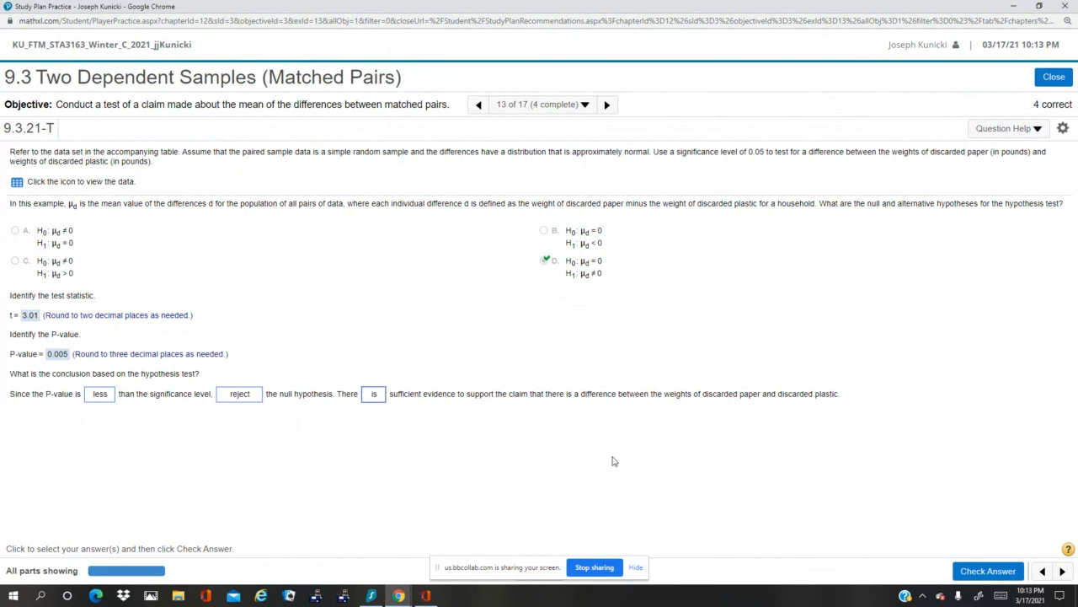
left_click(988, 570)
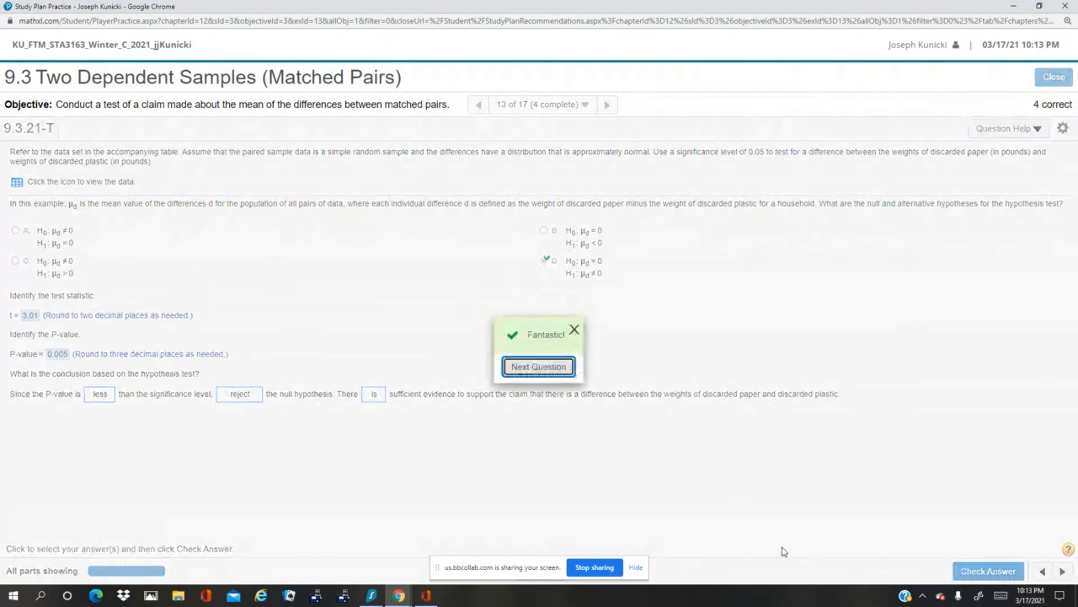
left_click(539, 366)
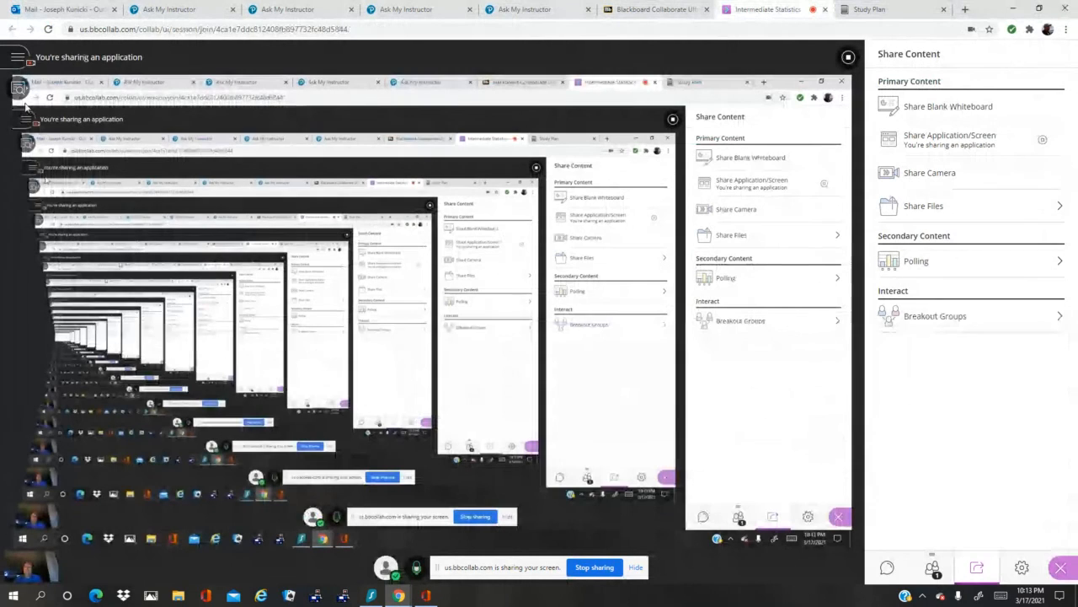
- Open the Blackboard Collaborate session menu showing Stop Recording
left_click(17, 57)
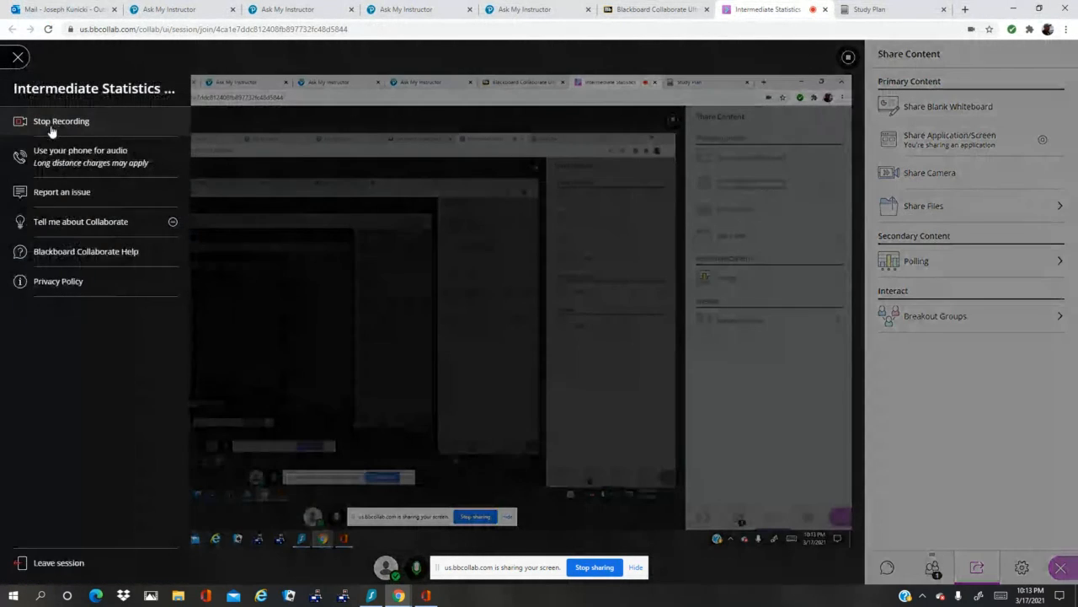